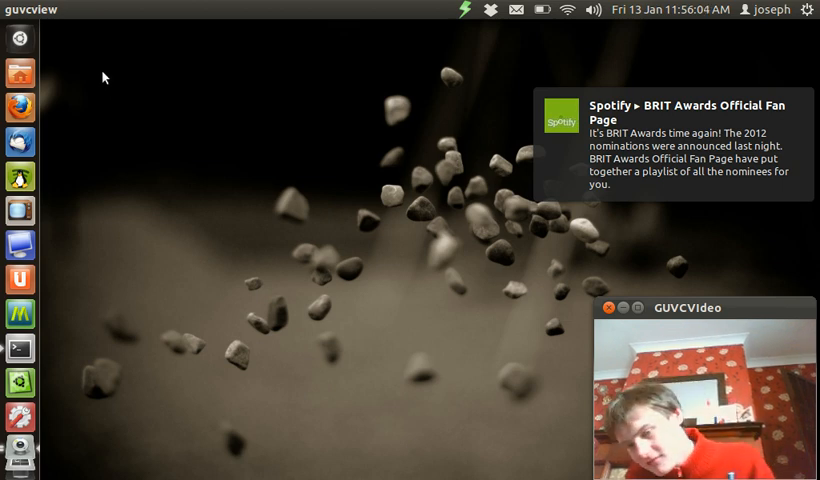
{"action": "mouse_move", "coordinate": [70, 28]}
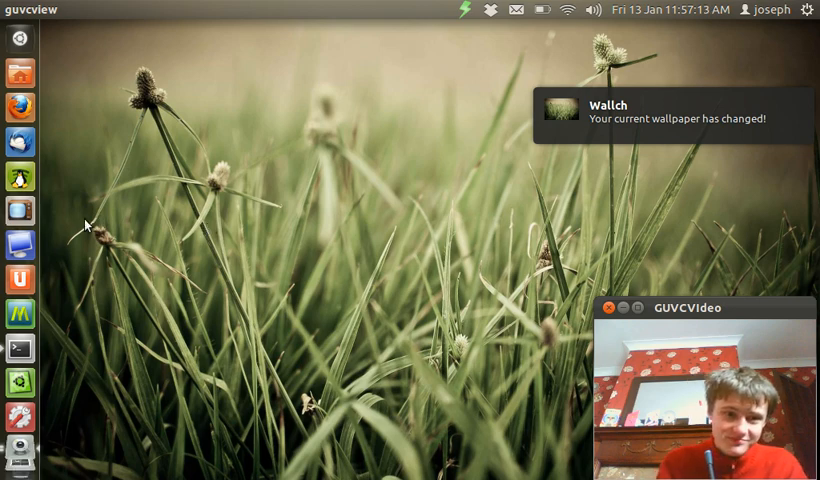
{"action": "mouse_move", "coordinate": [18, 243]}
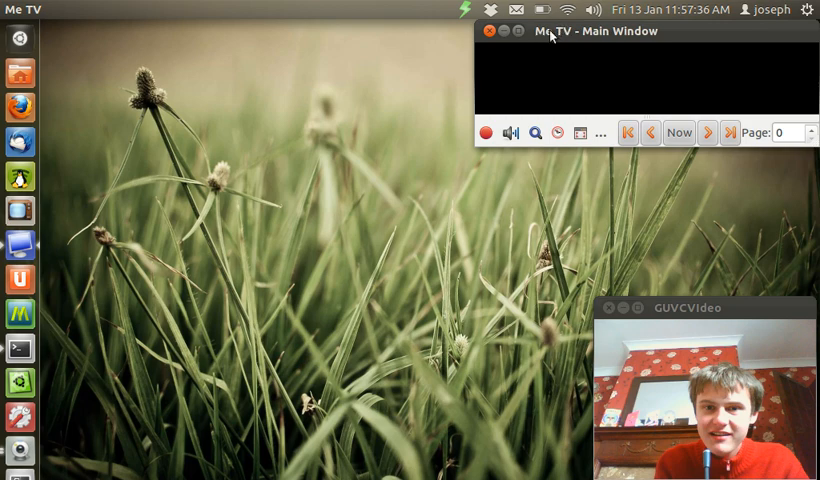
{"action": "mouse_move", "coordinate": [166, 22]}
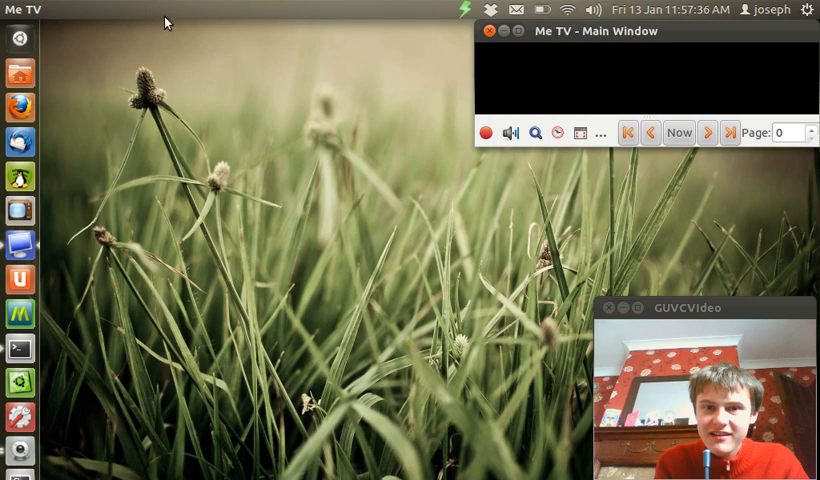
{"action": "mouse_move", "coordinate": [197, 73]}
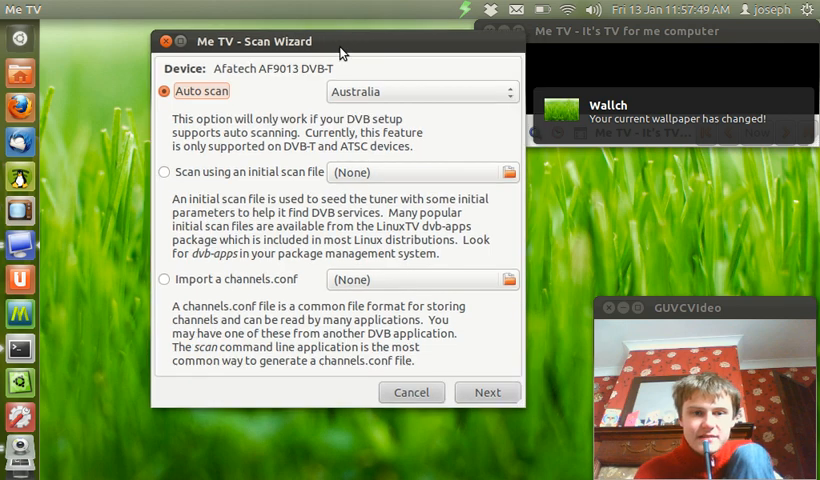
Choose United Kingdom as the auto-scan country and advance past this wizard page.
{"action": "left_click", "coordinate": [420, 91]}
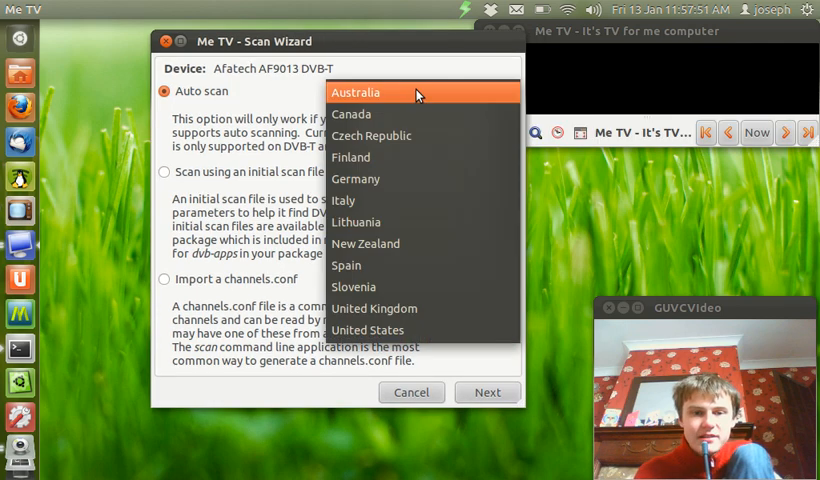
{"action": "mouse_move", "coordinate": [441, 287]}
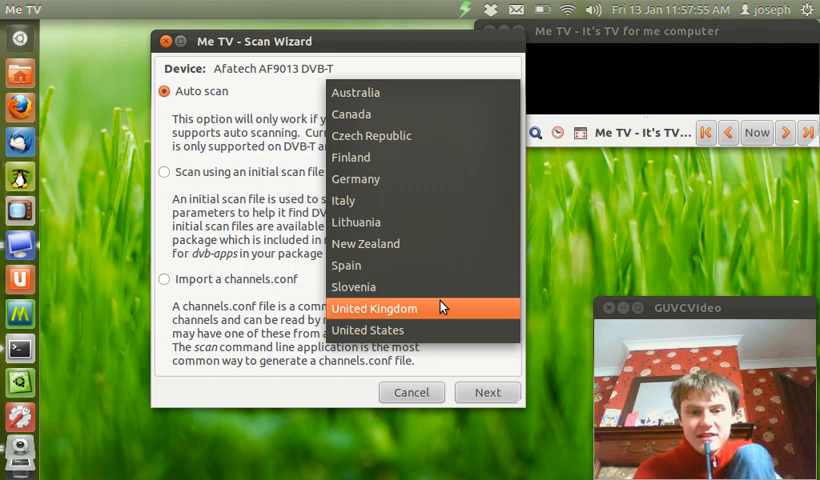
{"action": "left_click", "coordinate": [374, 308]}
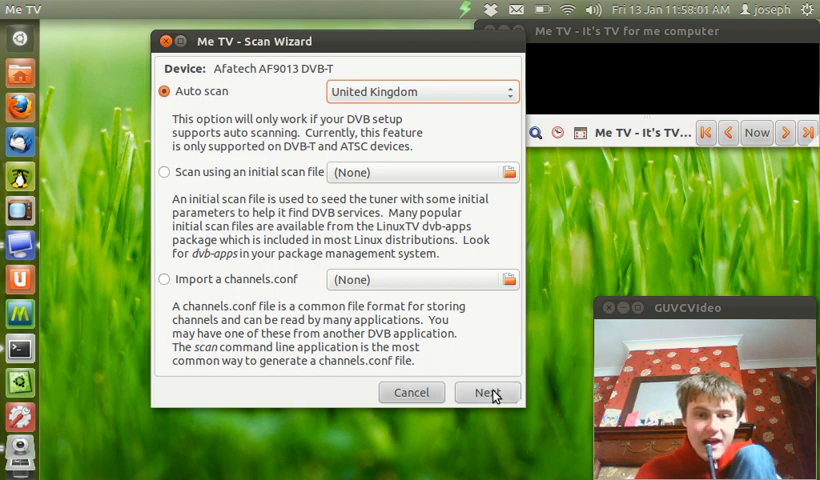
{"action": "left_click", "coordinate": [487, 392]}
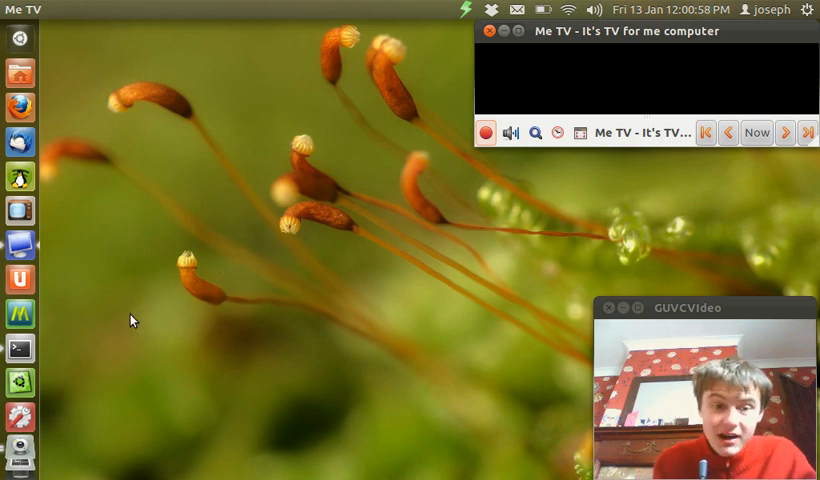
{"action": "mouse_move", "coordinate": [218, 405]}
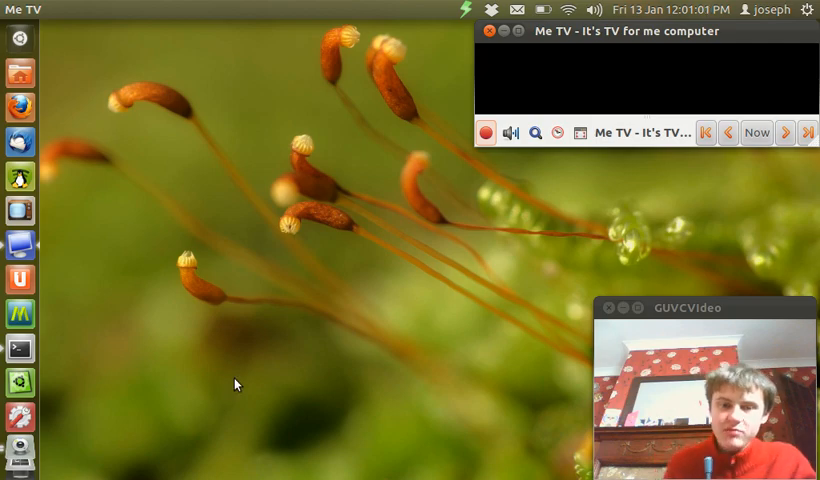
Bring the Terminal window forward from the launcher to watch the ffmpeg encoding progress.
{"action": "left_click", "coordinate": [18, 350]}
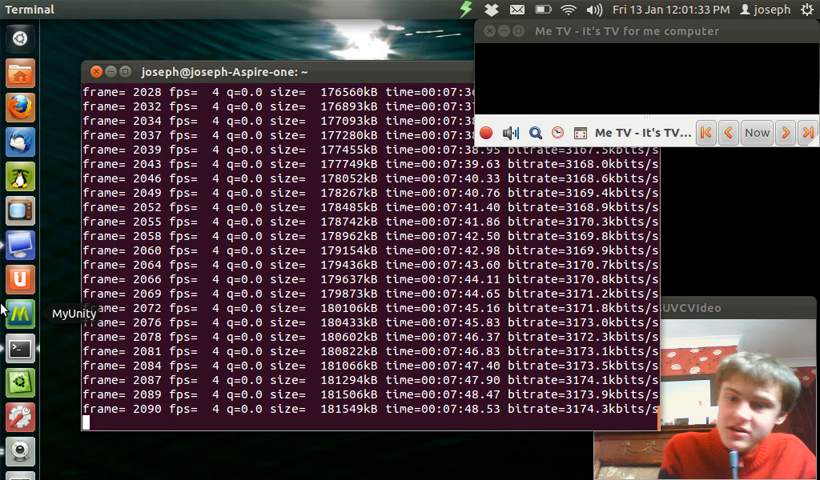
{"action": "mouse_move", "coordinate": [5, 310]}
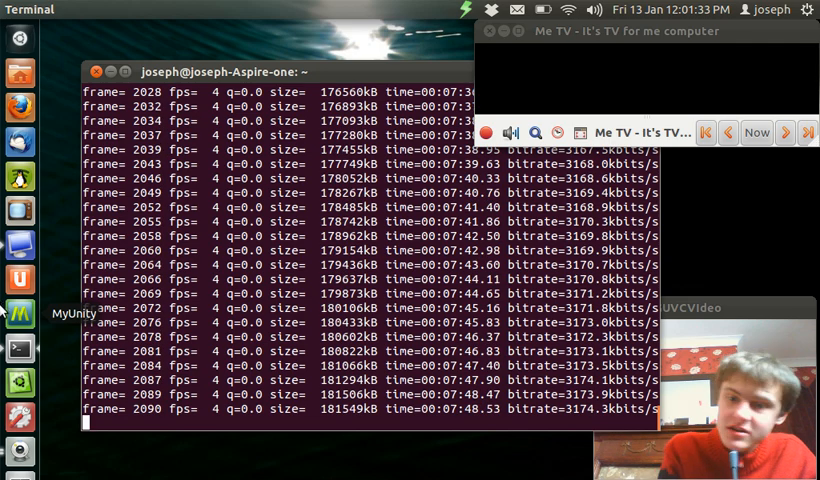